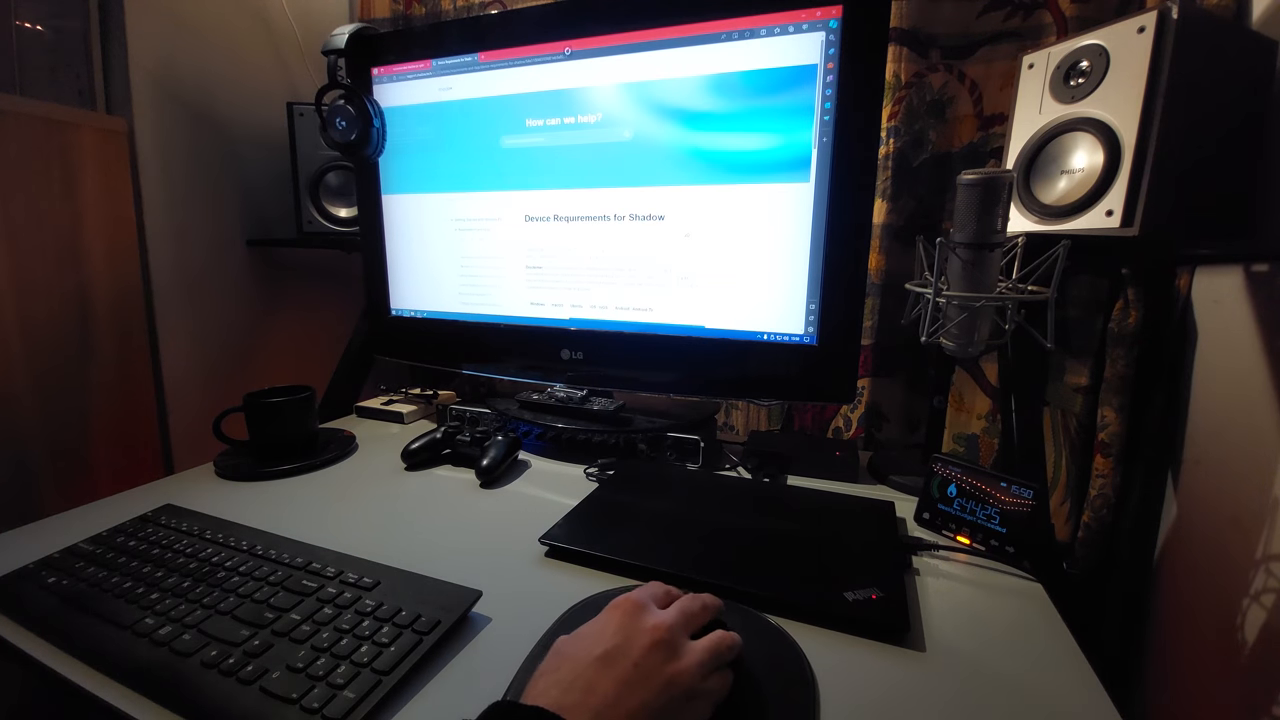
scroll(down, 3)
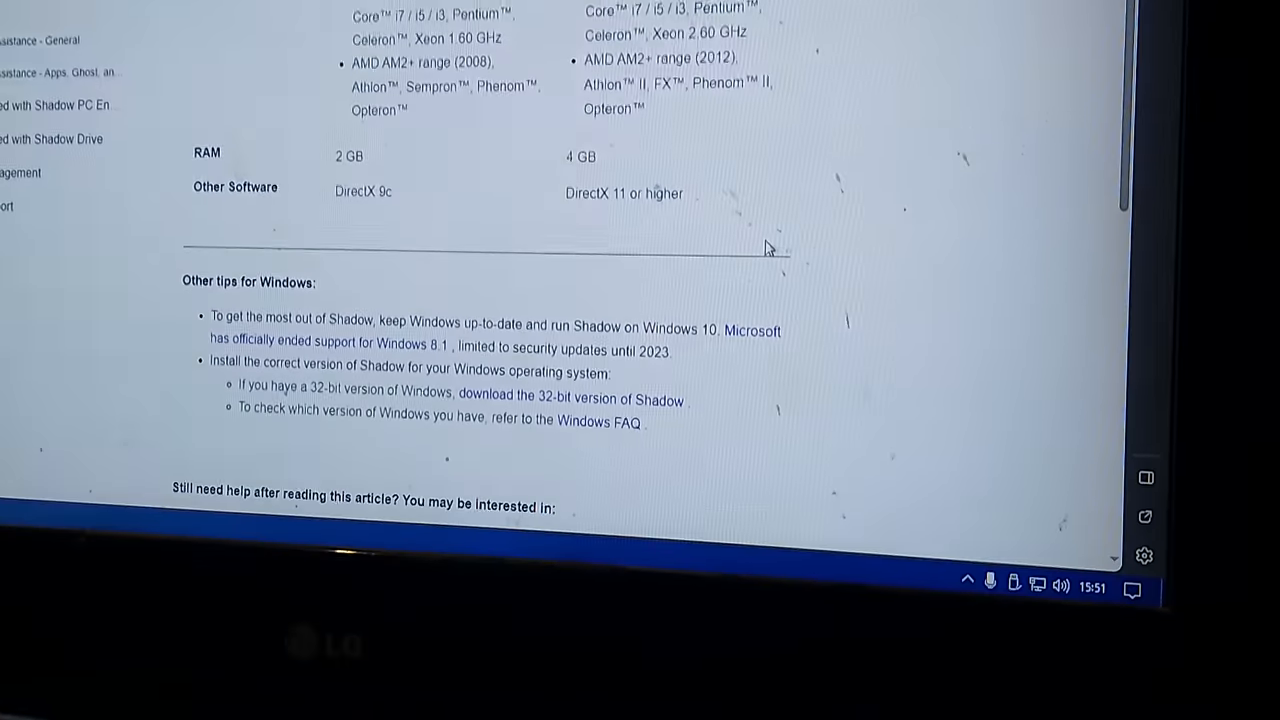
scroll(up, 3)
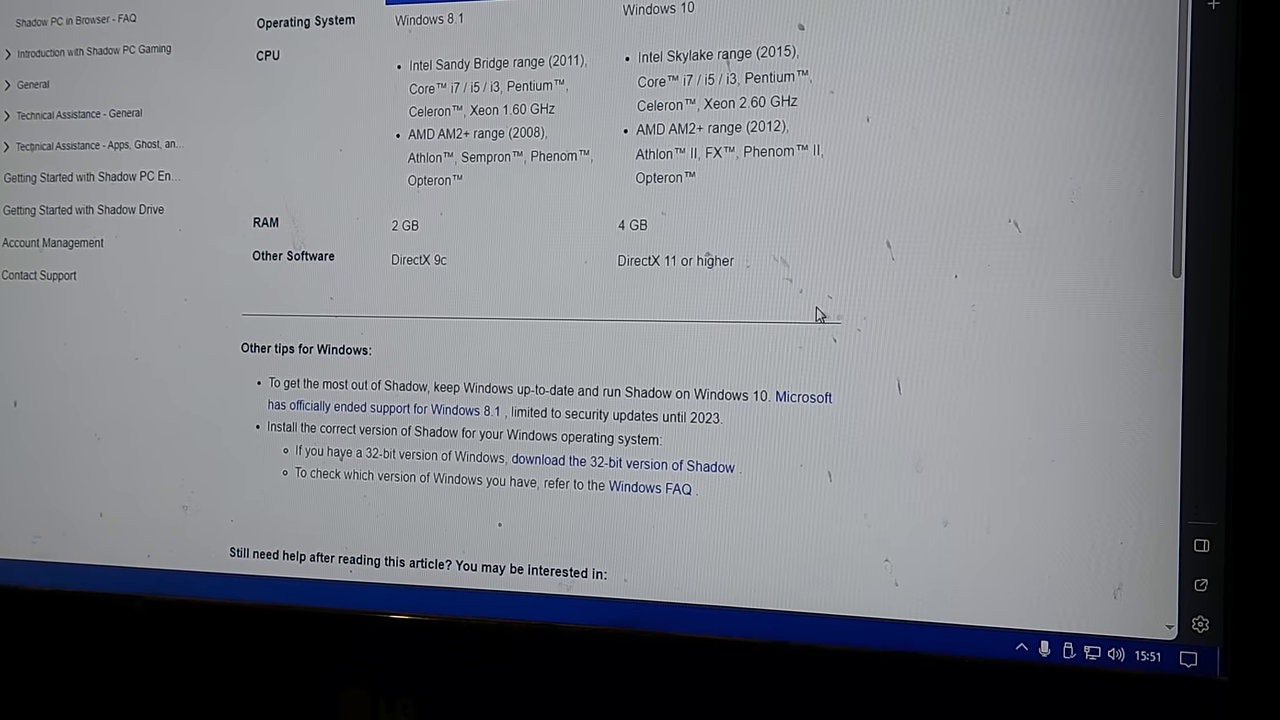
mouse_move(830, 103)
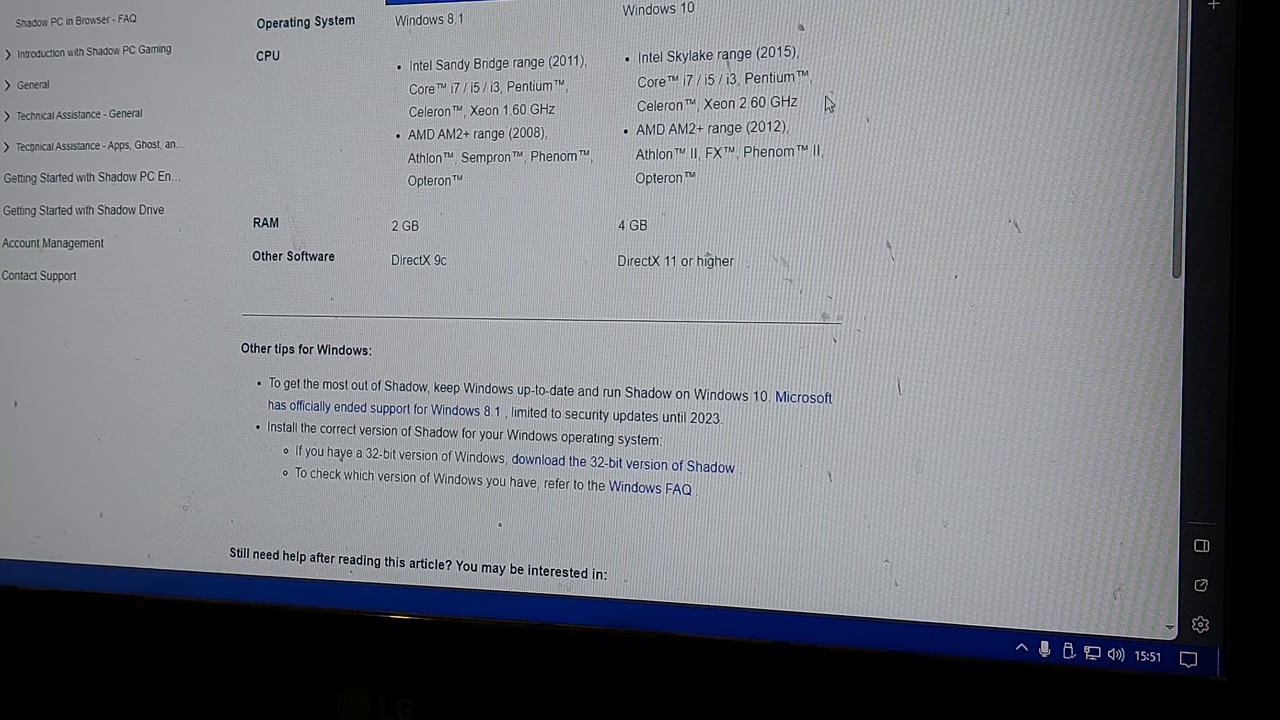